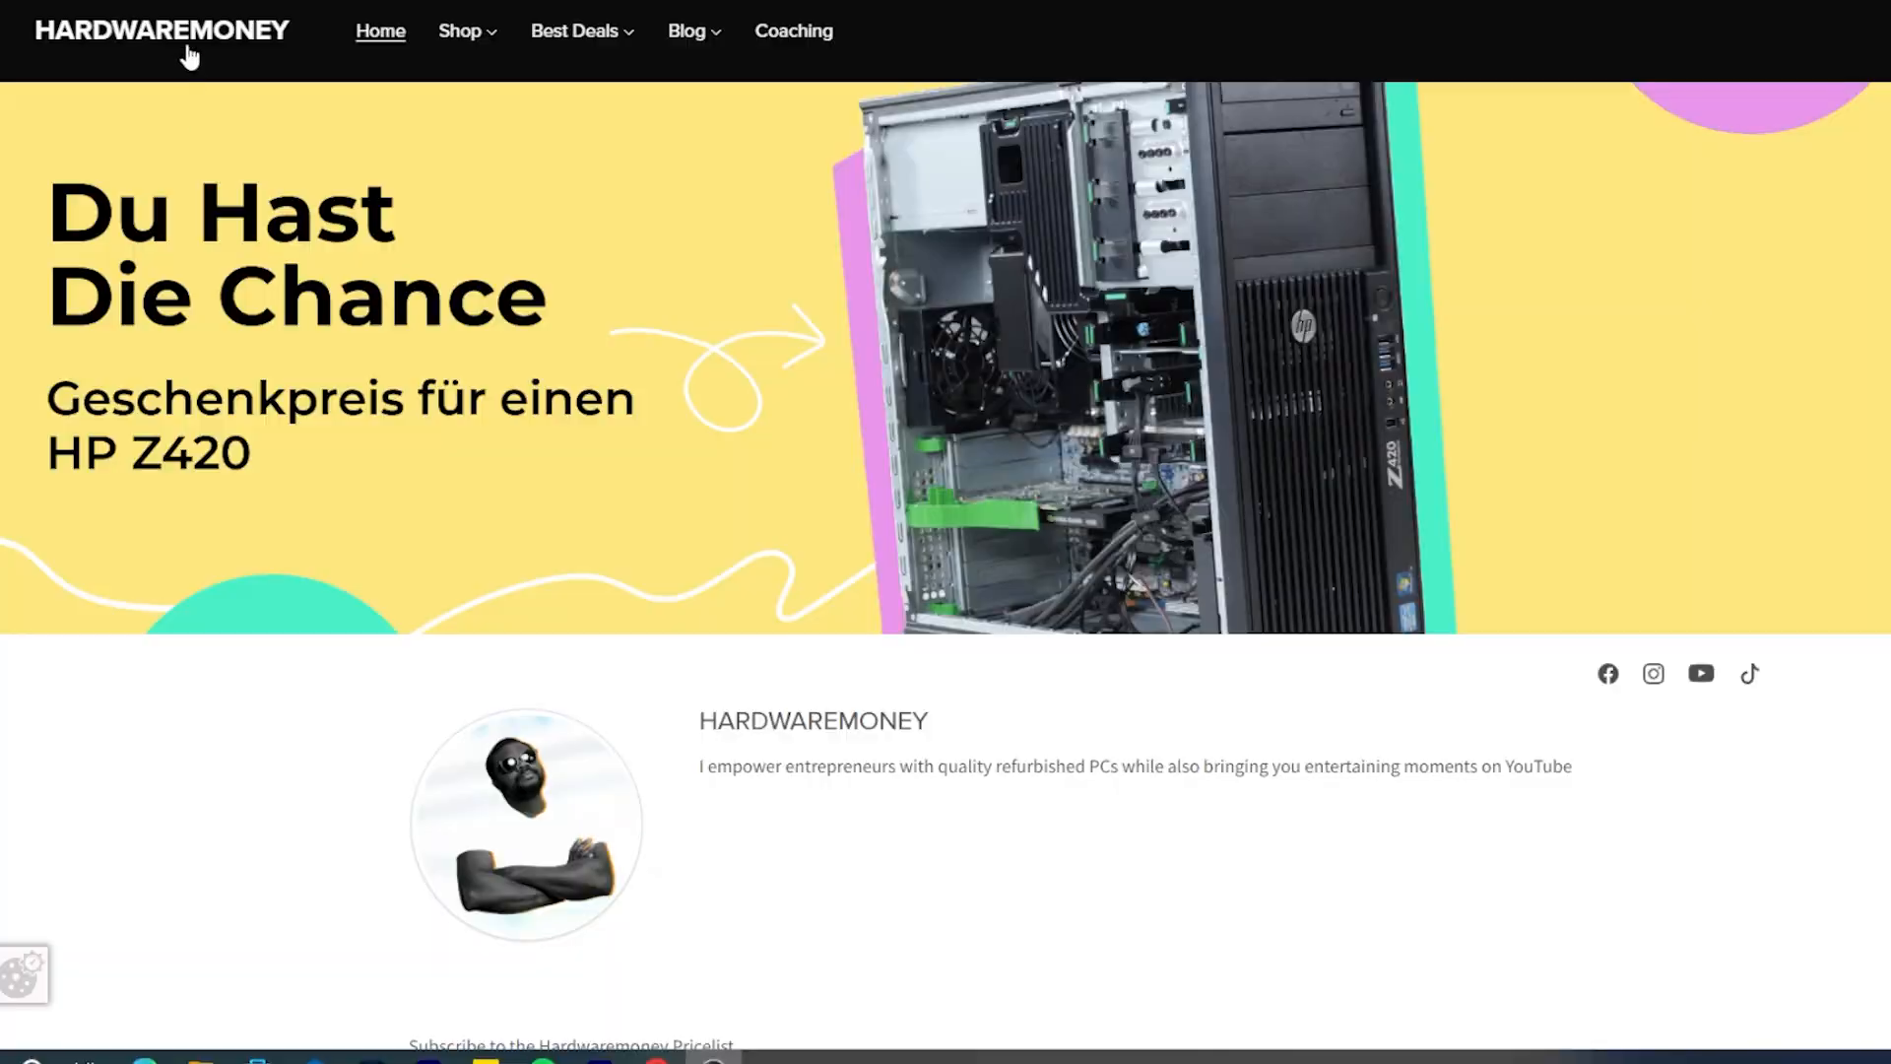
pyautogui.scroll(-3)
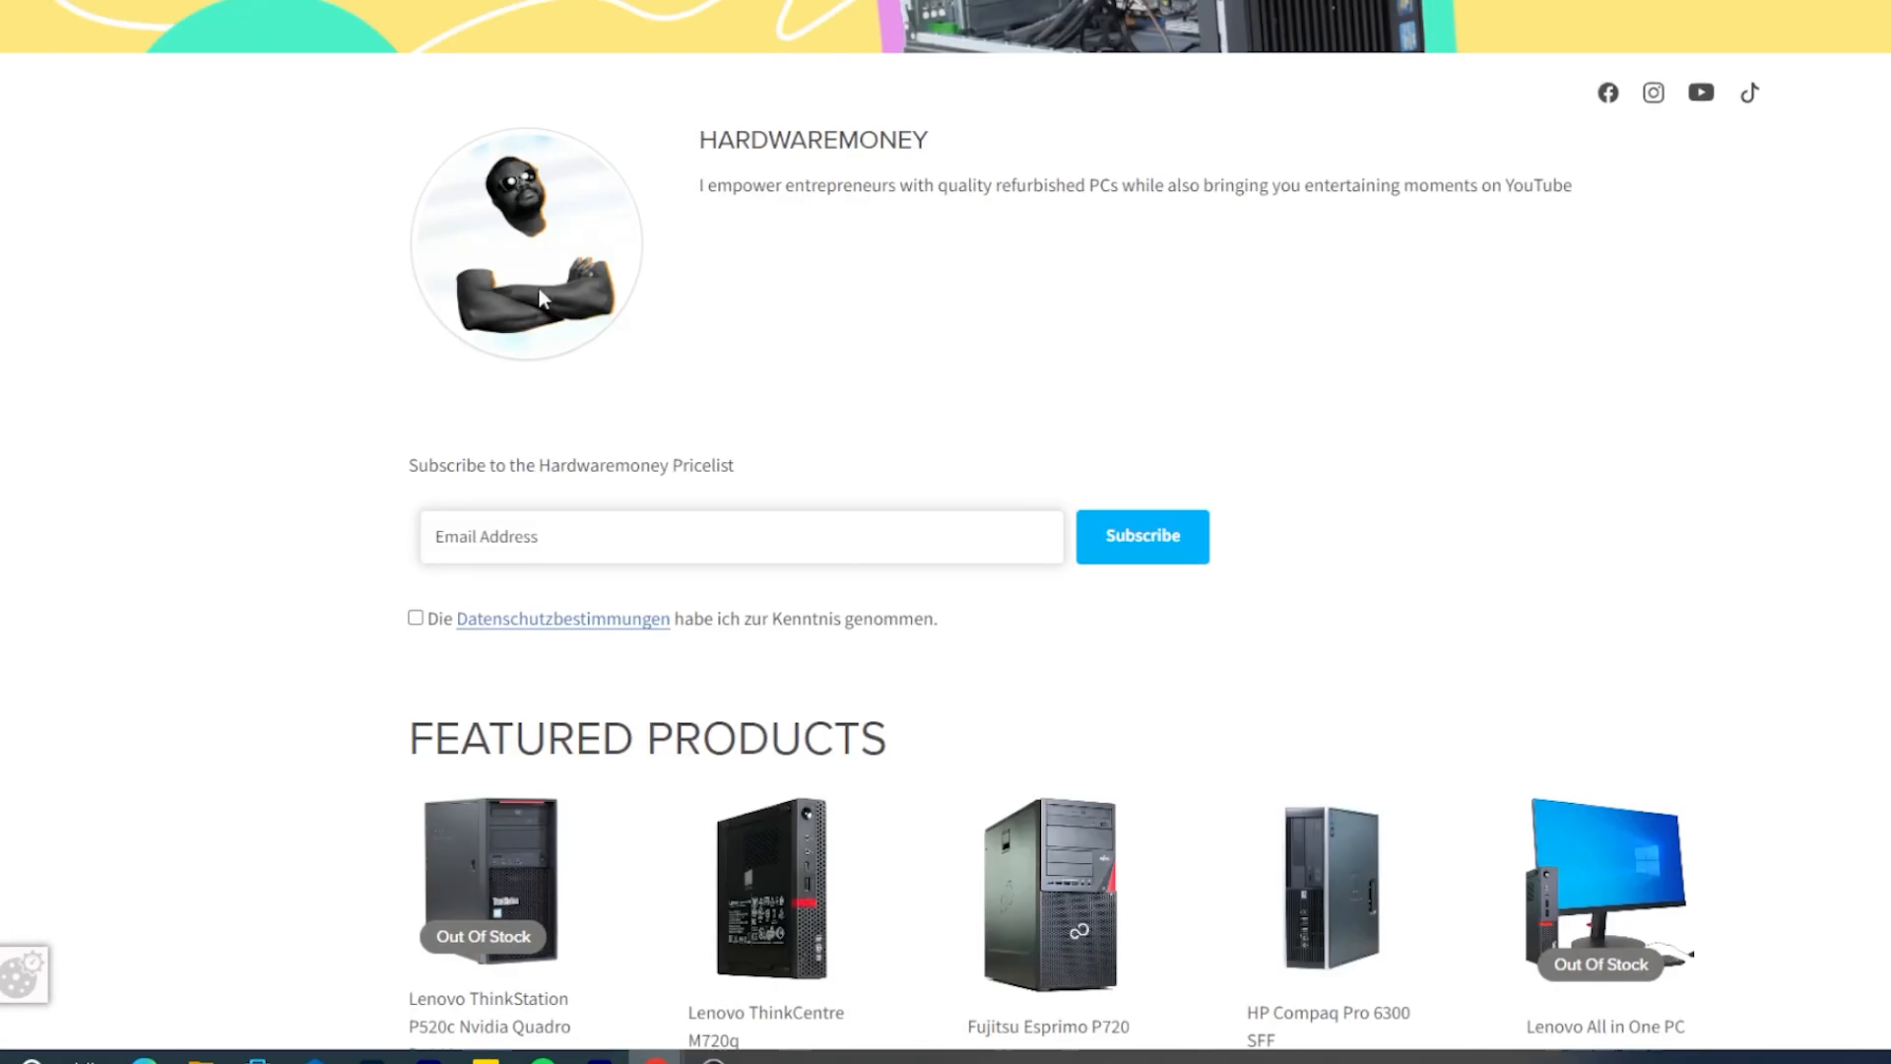
pyautogui.scroll(-3)
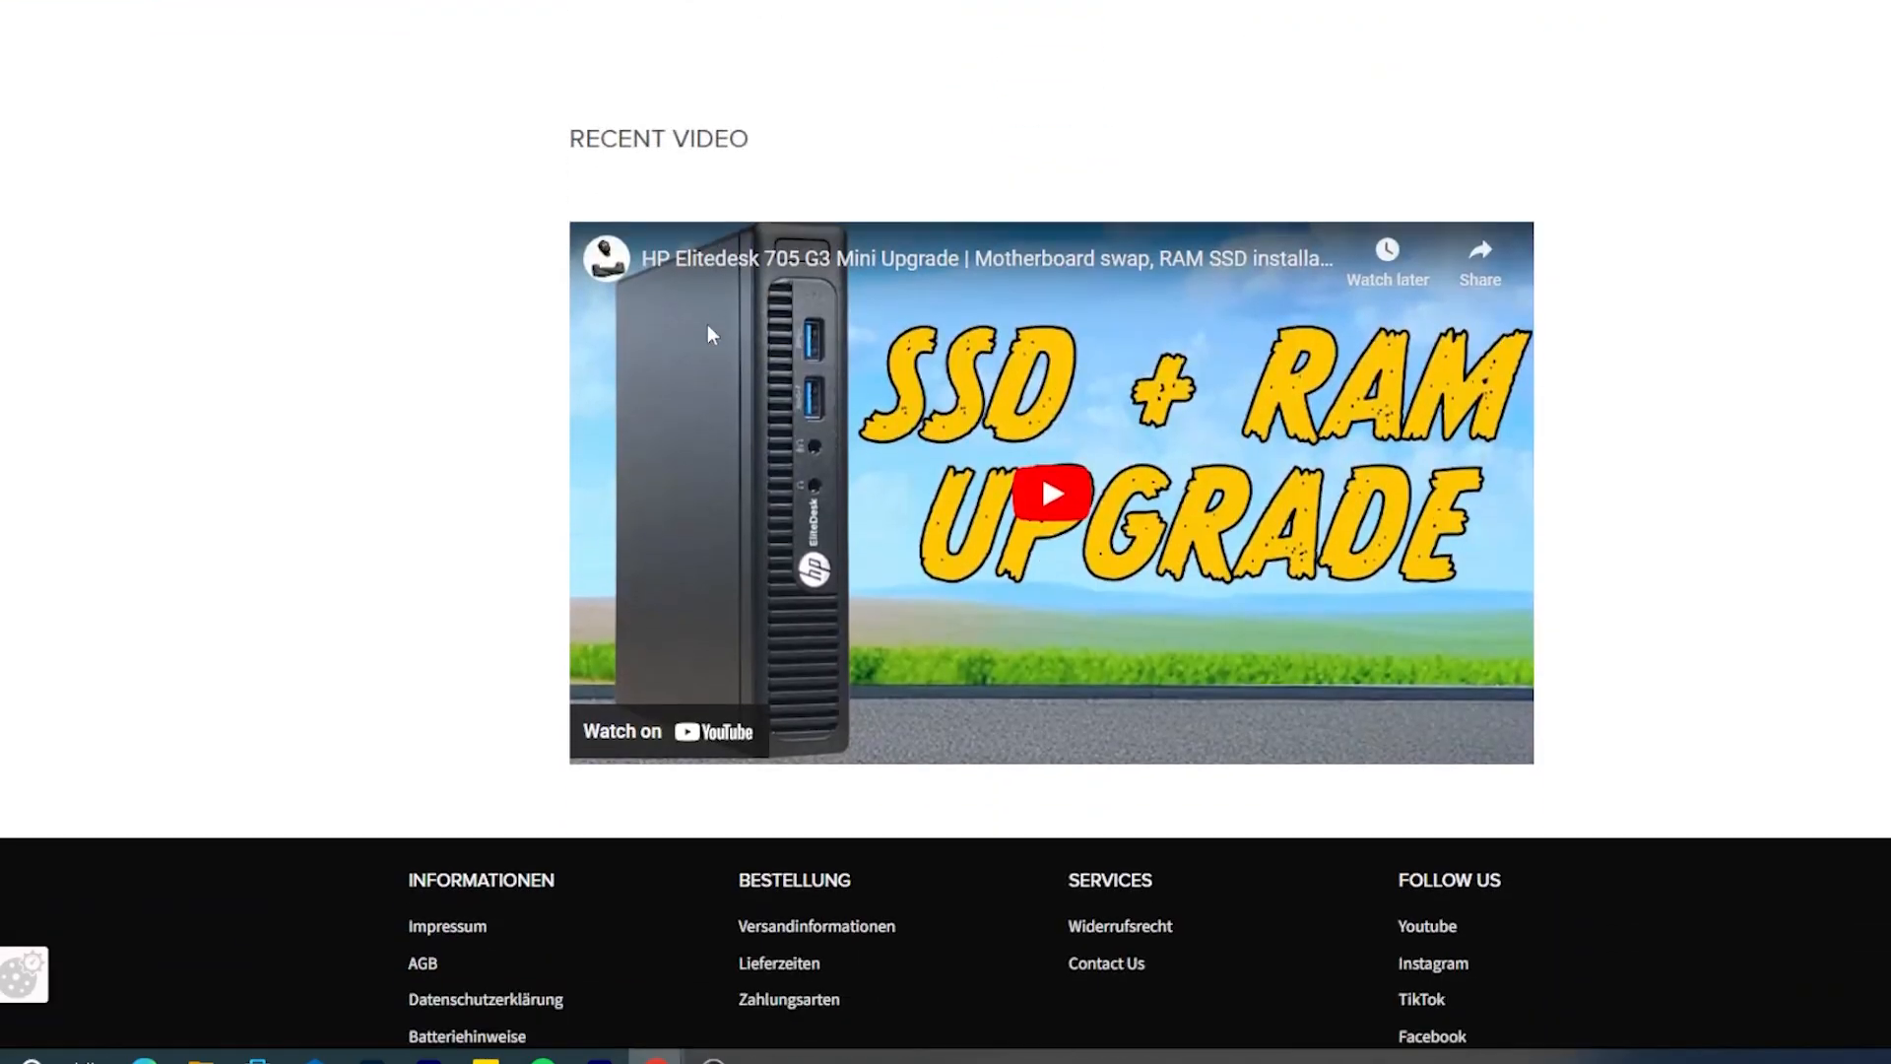